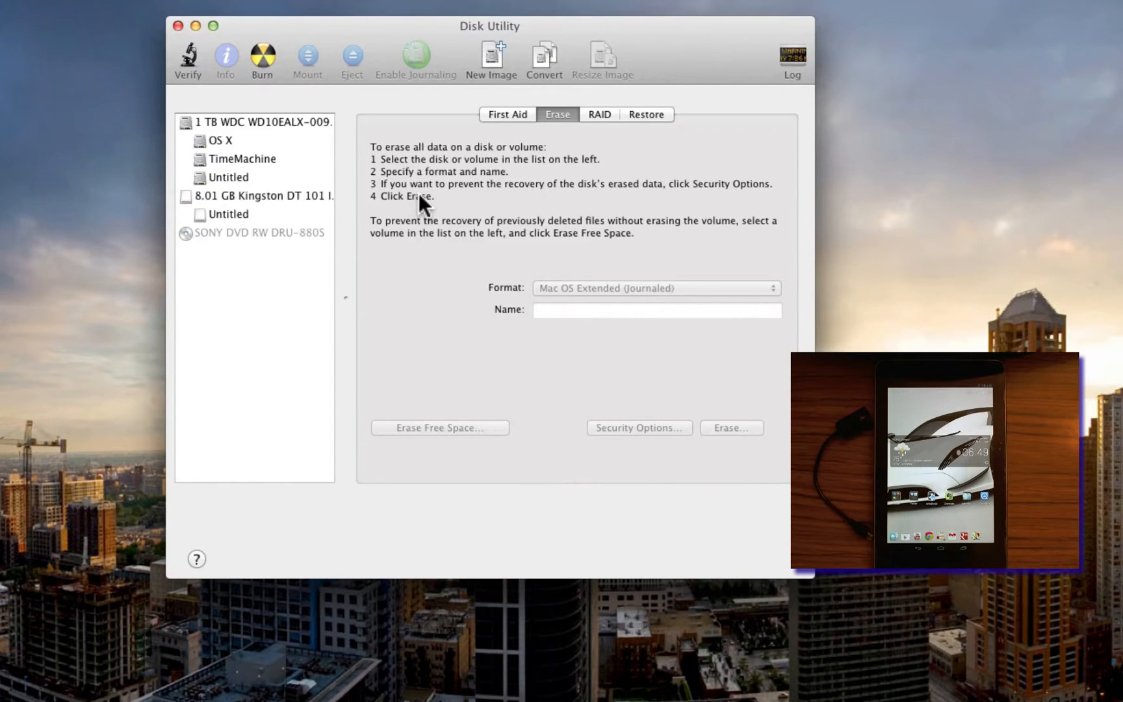
Step: Select the Kingston drive's Untitled volume and set the format to Mac OS Extended (Journaled)
{"action": "left_click", "coordinate": [230, 214]}
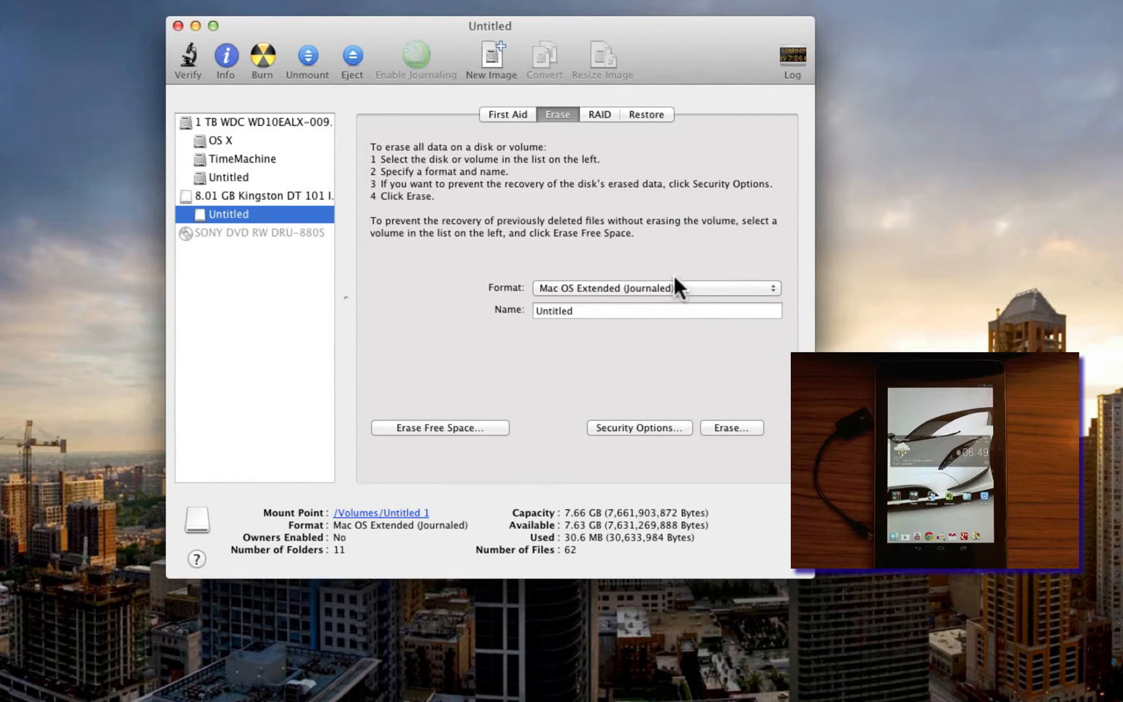
{"action": "mouse_move", "coordinate": [674, 300]}
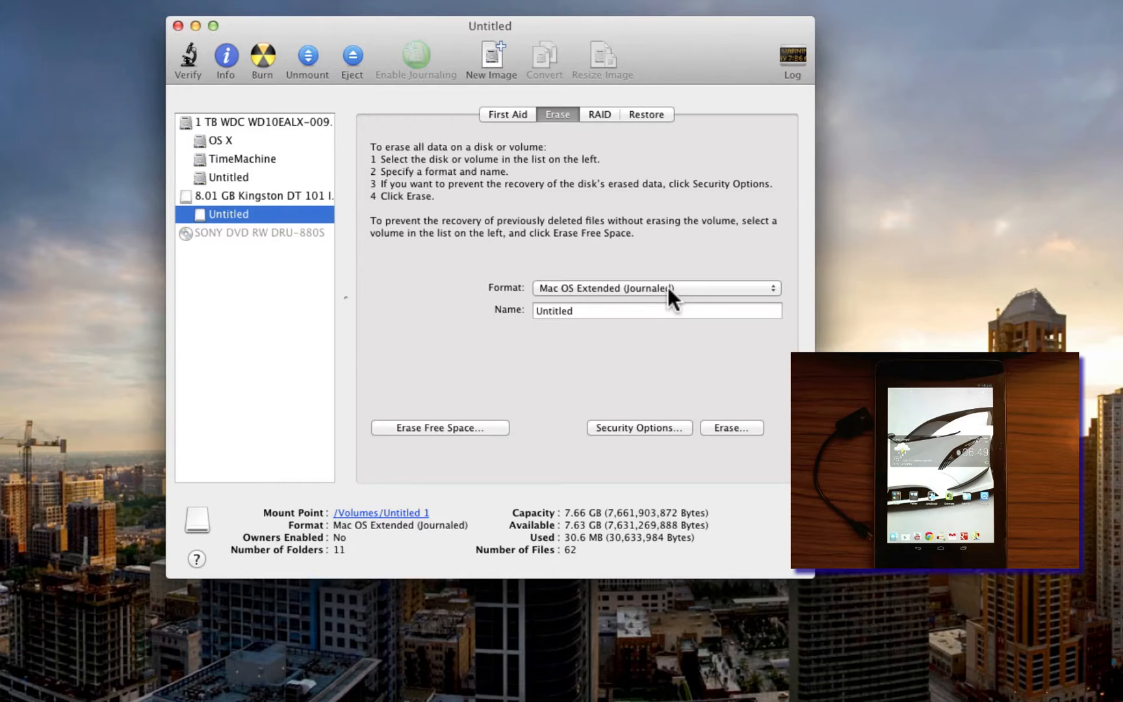
{"action": "left_click", "coordinate": [654, 288]}
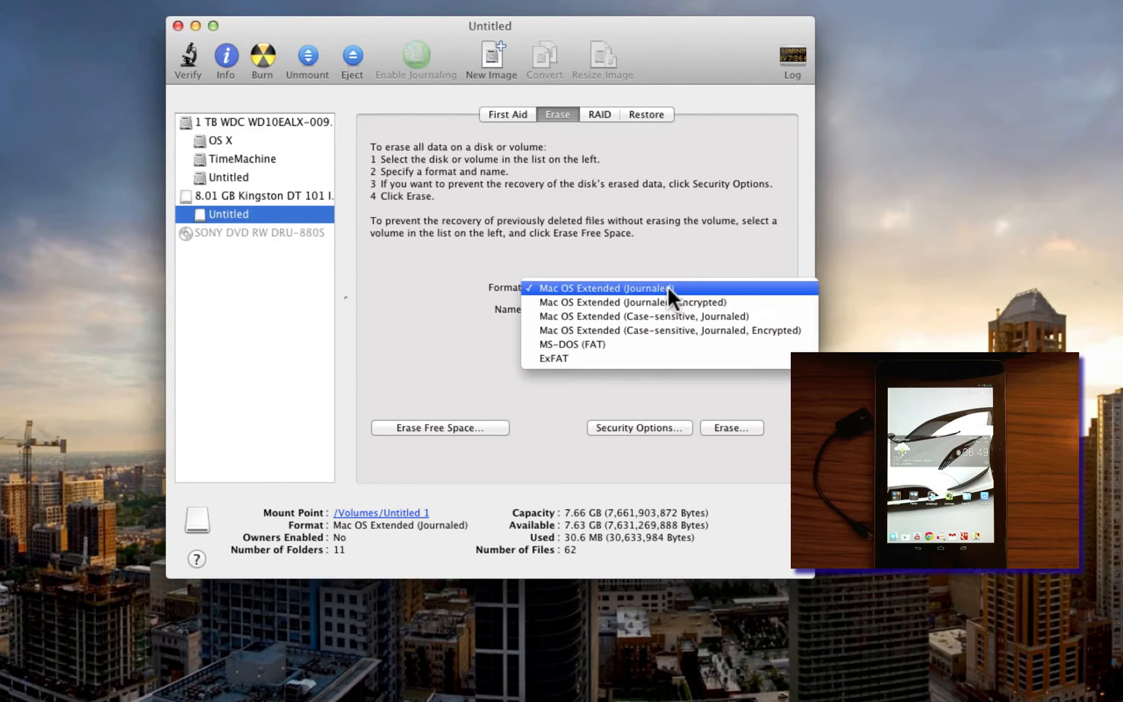
{"action": "left_click", "coordinate": [605, 287]}
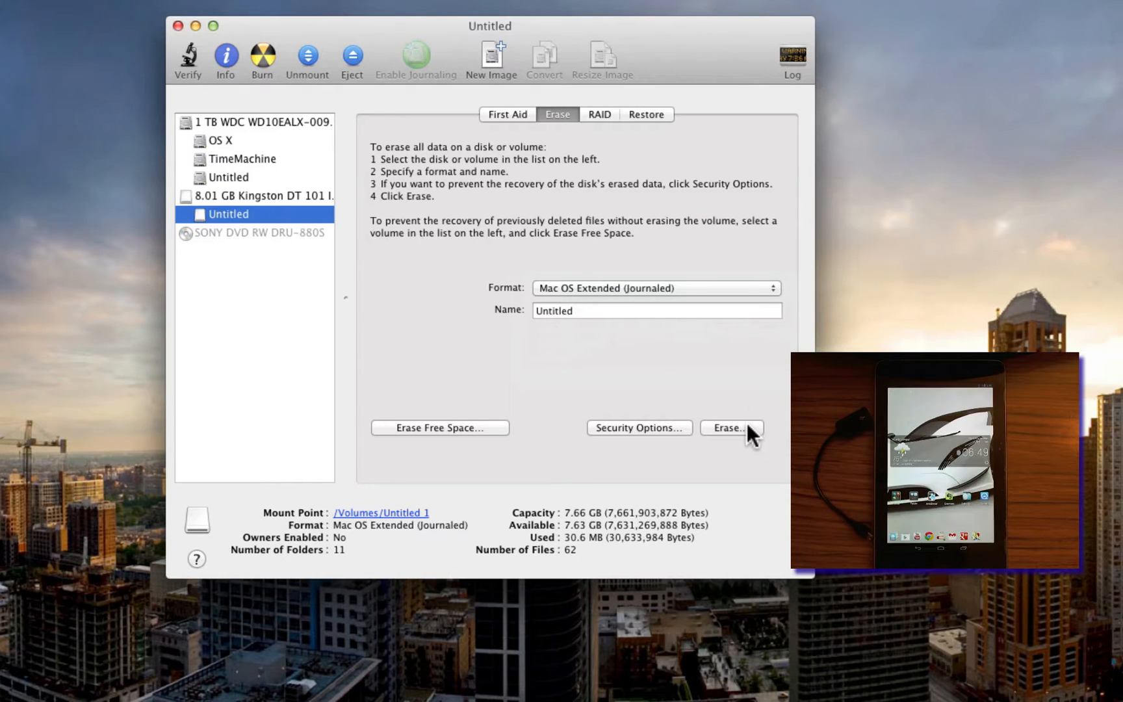
{"action": "mouse_move", "coordinate": [730, 427]}
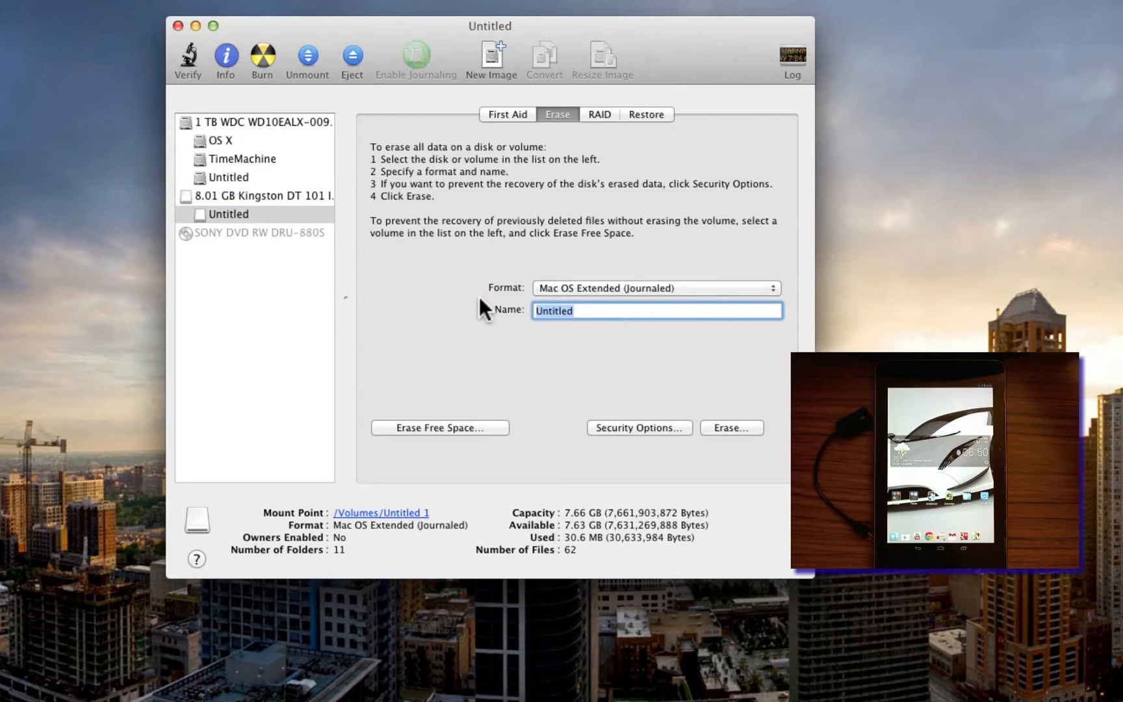
Step: Name the Kingston volume 'USB' and start erasing it
{"action": "type", "text": "USB"}
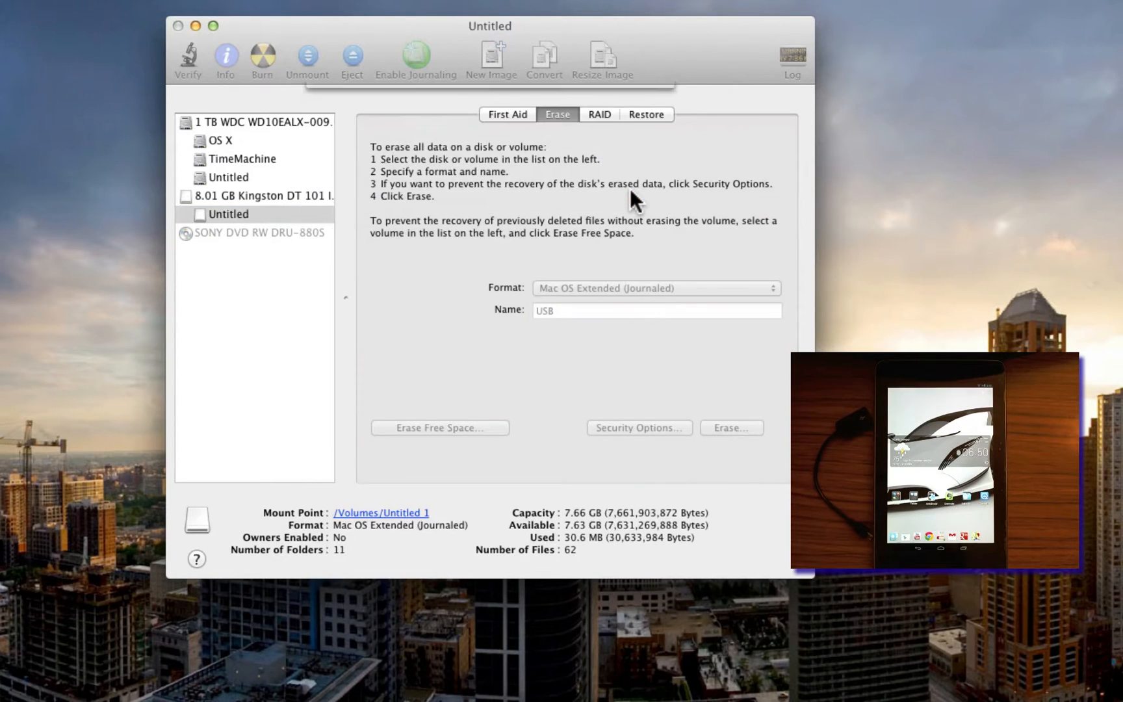
{"action": "left_click", "coordinate": [307, 56]}
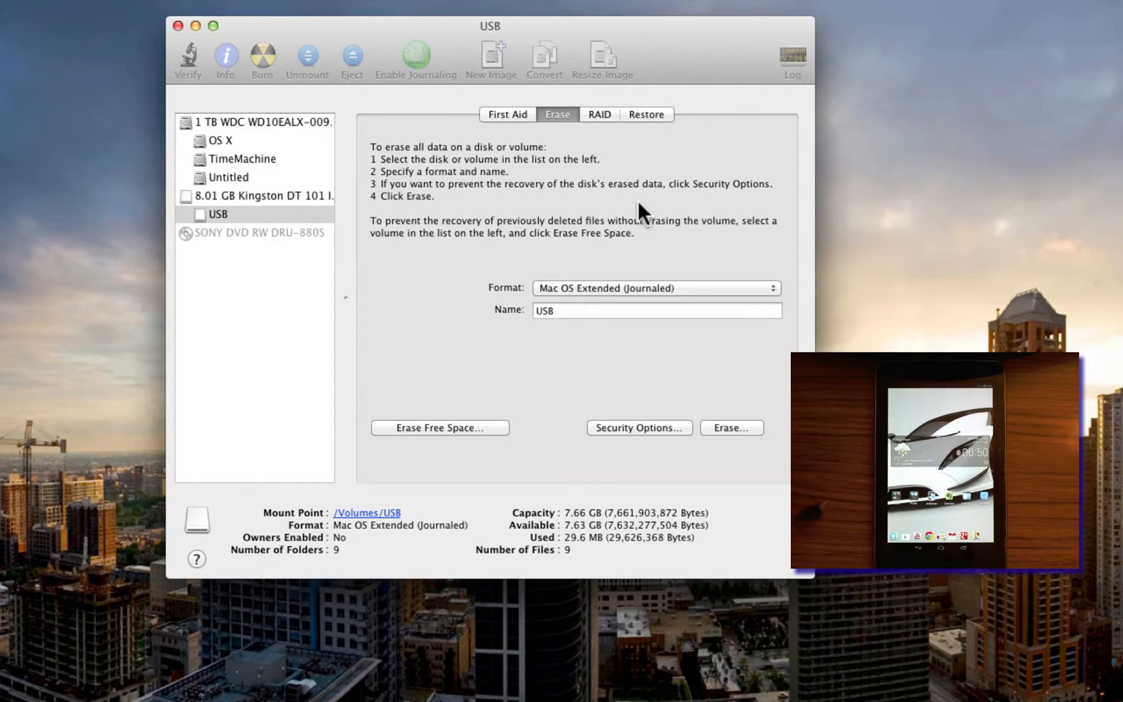
{"action": "mouse_move", "coordinate": [714, 295]}
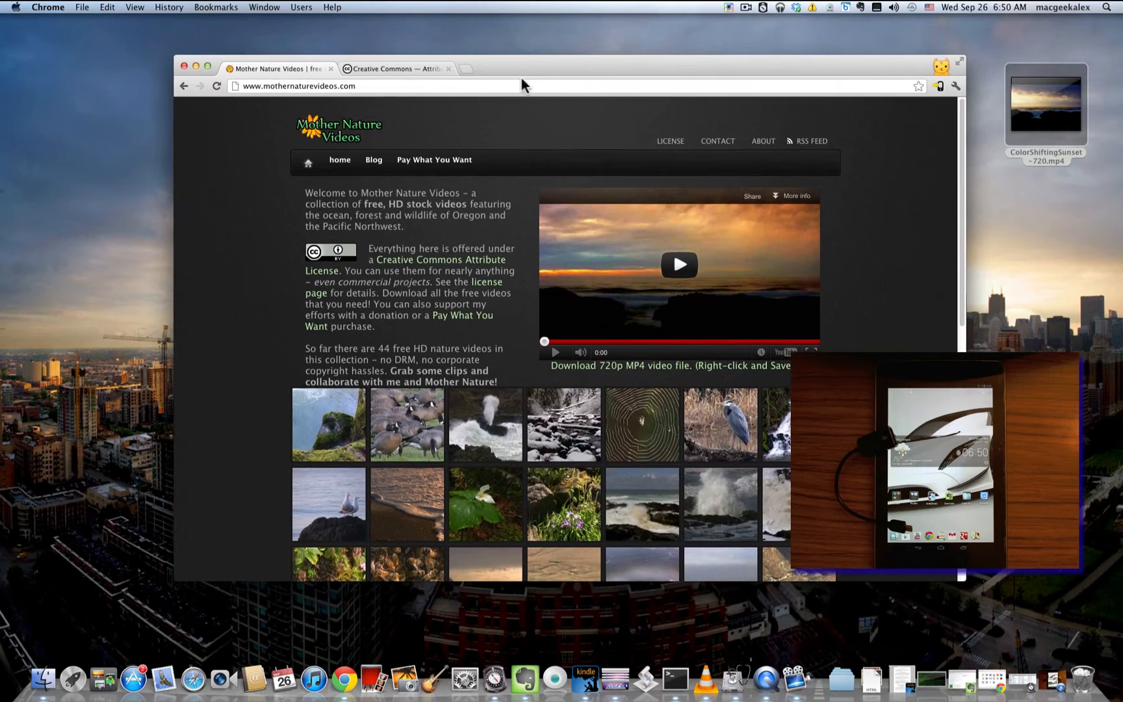
{"action": "mouse_move", "coordinate": [444, 160]}
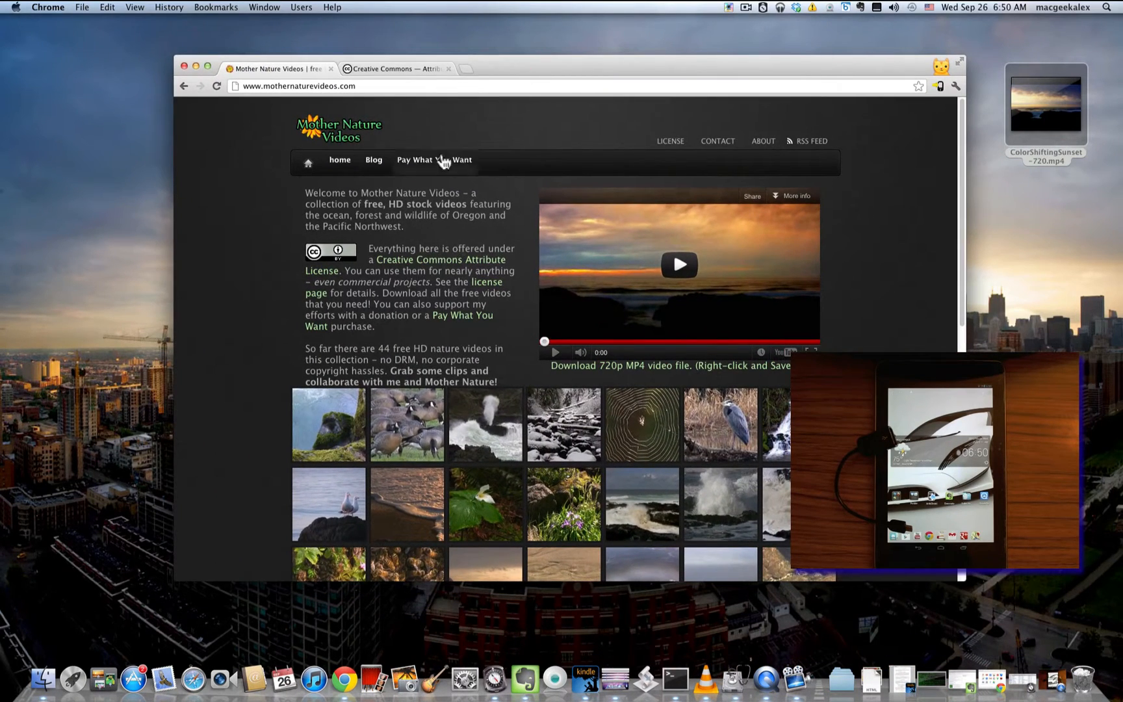
{"action": "mouse_move", "coordinate": [391, 142]}
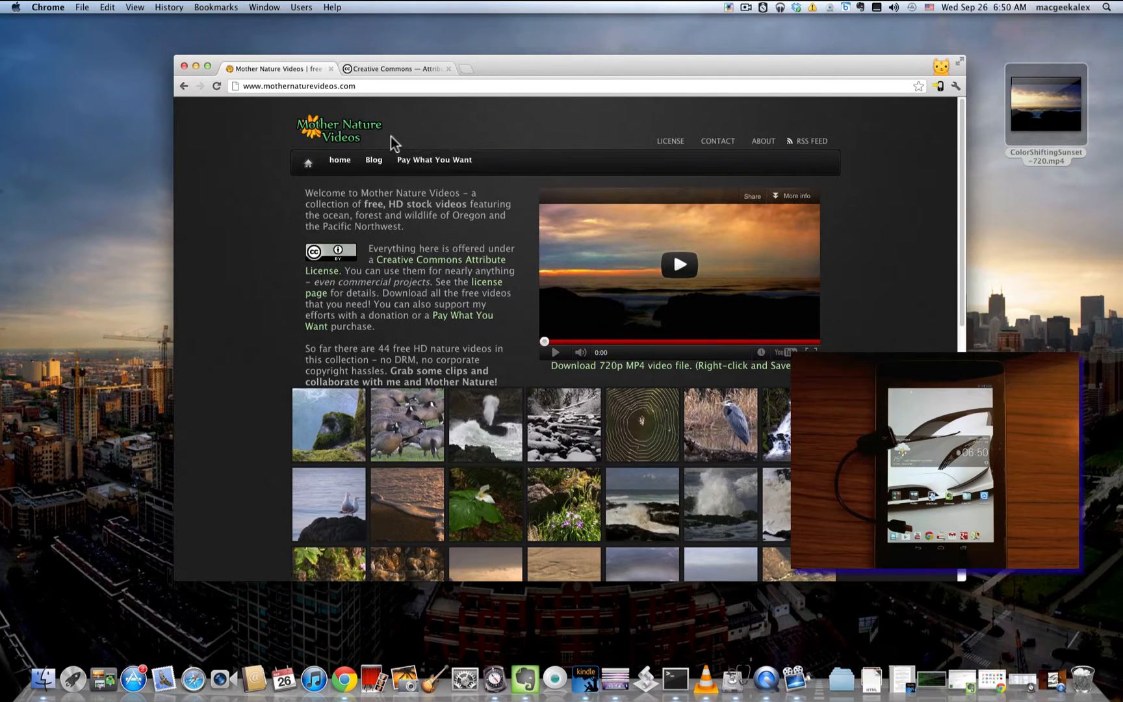
{"action": "mouse_move", "coordinate": [439, 273]}
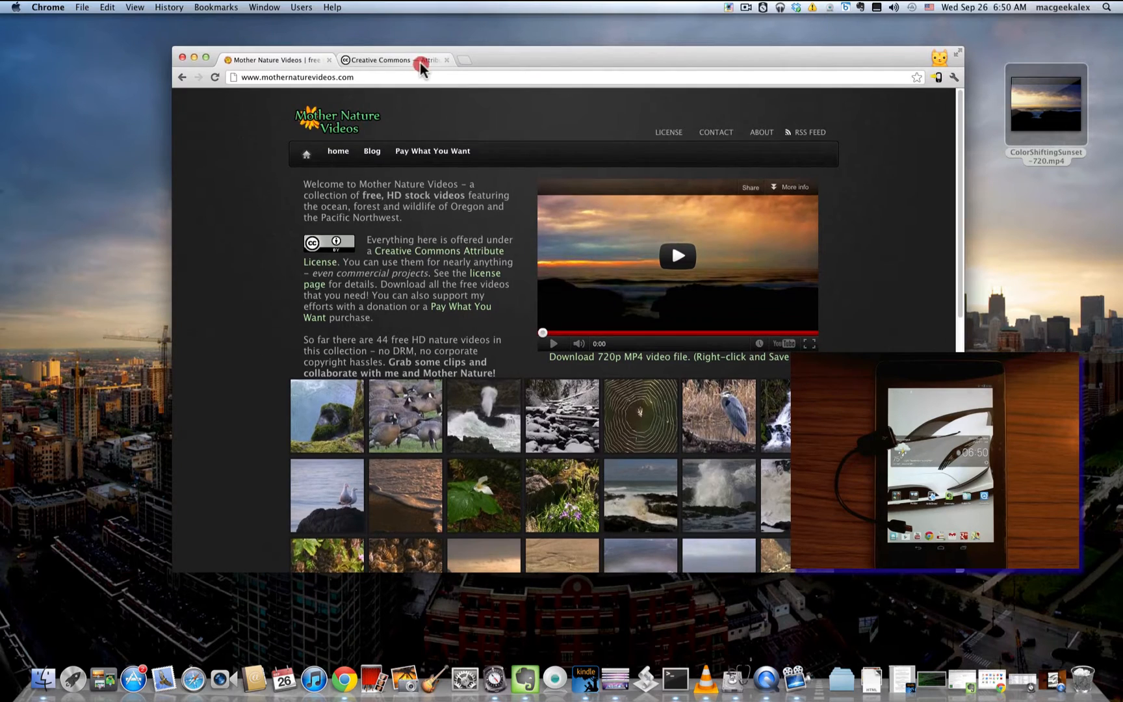
{"action": "left_click", "coordinate": [386, 60]}
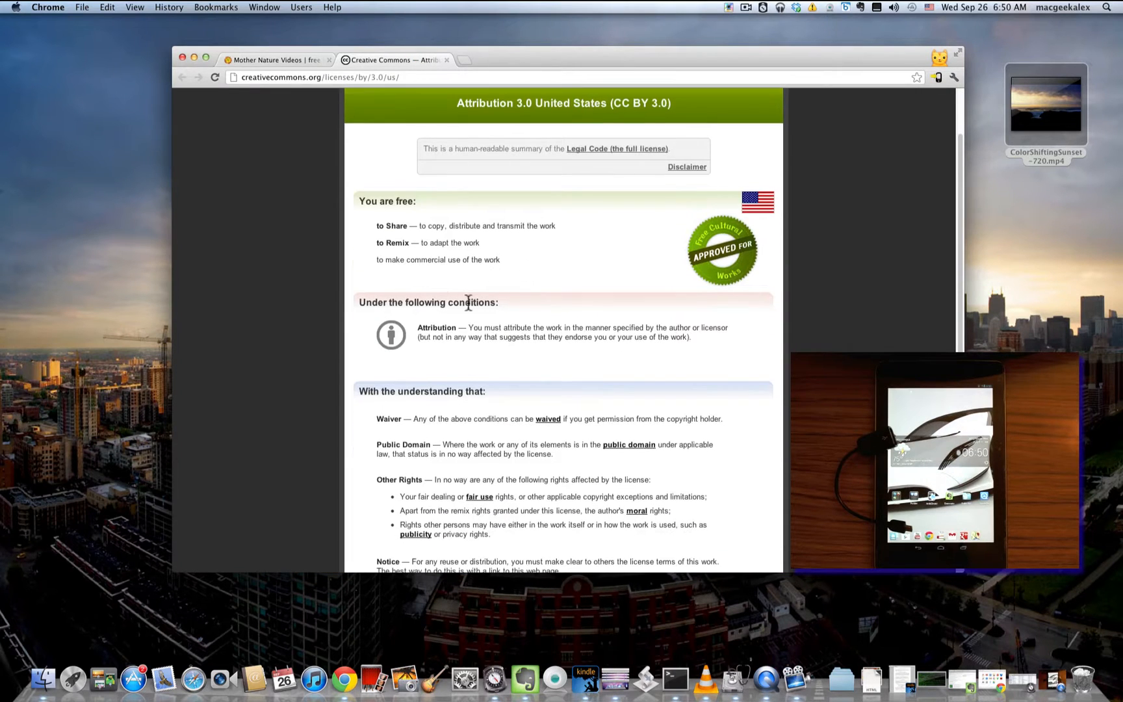
{"action": "scroll", "scroll_direction": "down", "scroll_amount": 3}
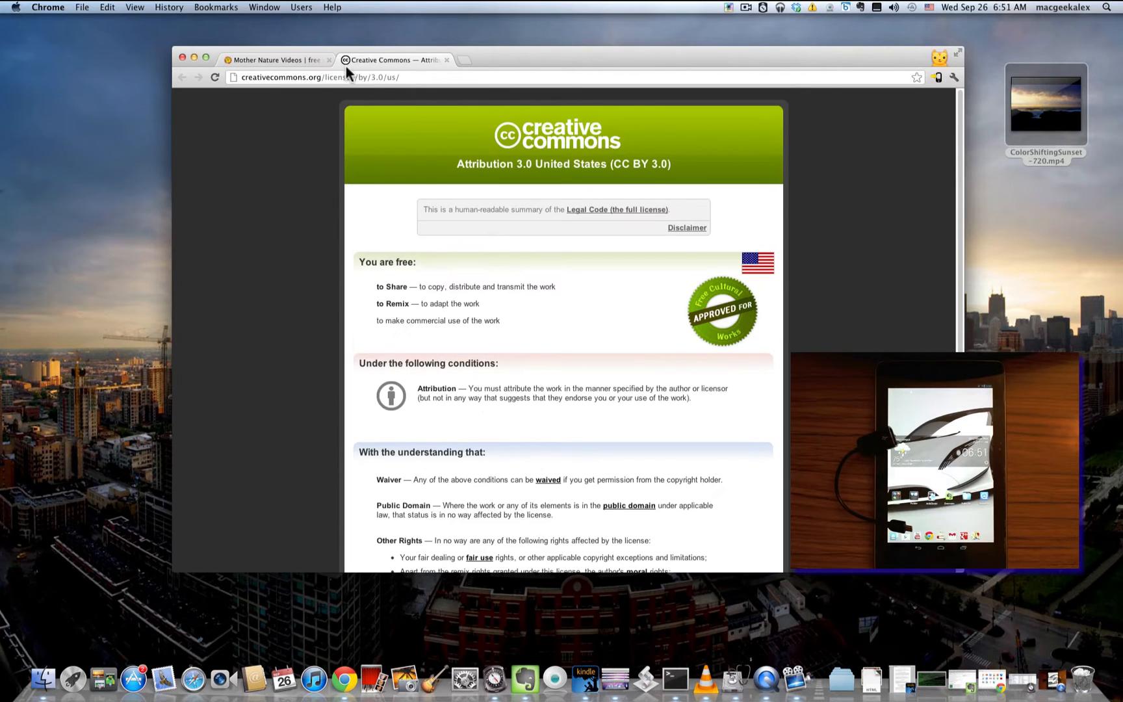
{"action": "left_click", "coordinate": [276, 60]}
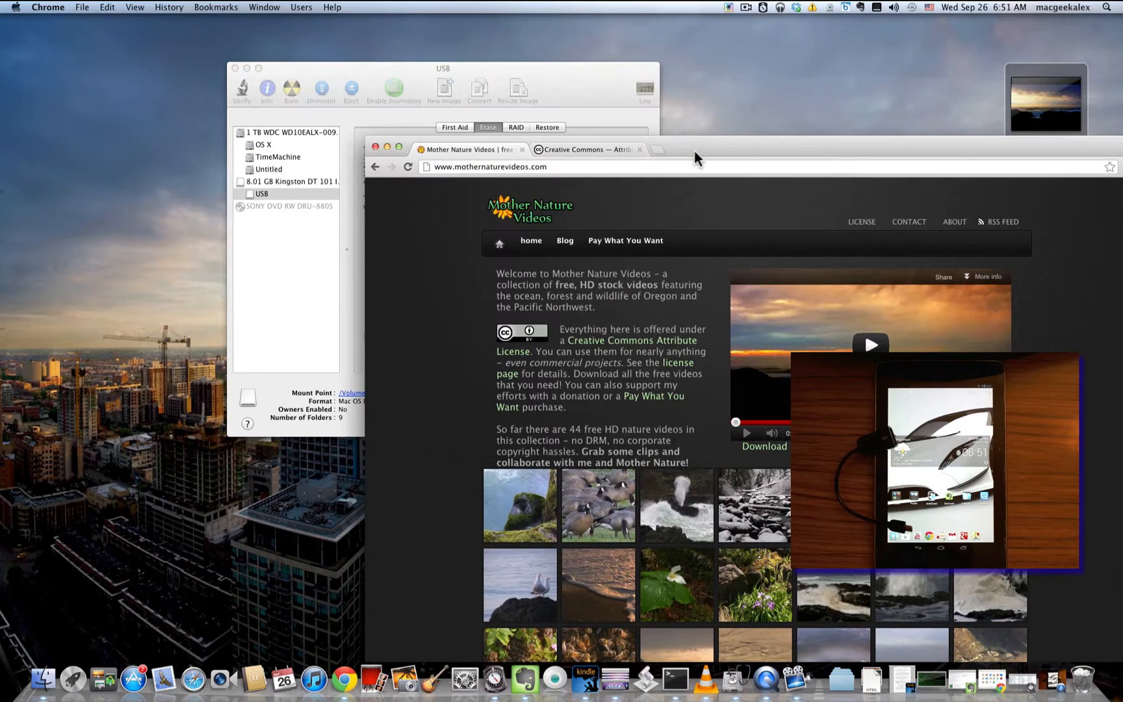
Step: Show the USB drive in a new Finder window and close the Mother Nature Videos browser window
{"action": "left_click", "coordinate": [47, 676]}
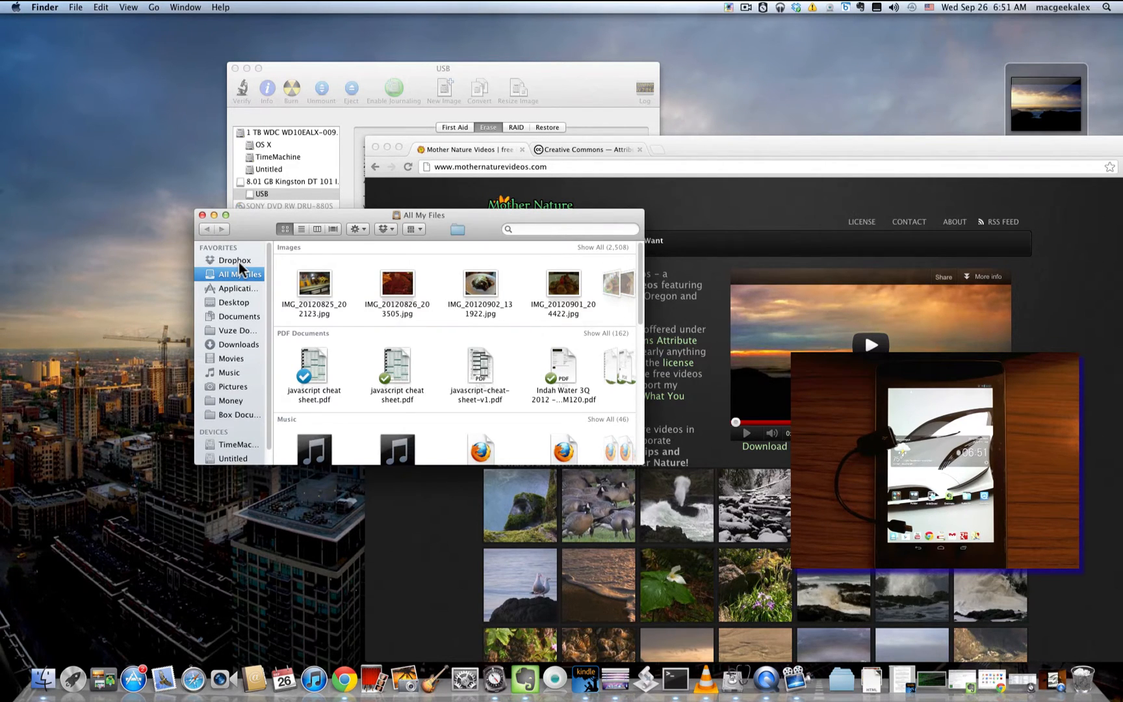
{"action": "mouse_move", "coordinate": [236, 349]}
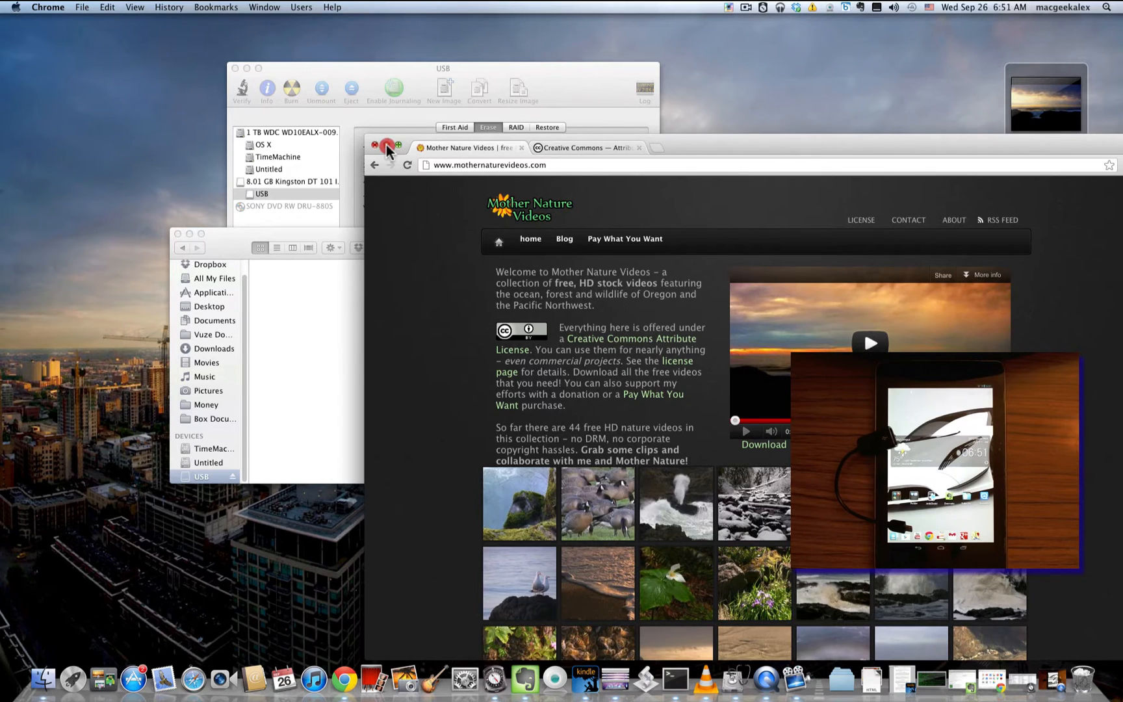
{"action": "left_click", "coordinate": [387, 147]}
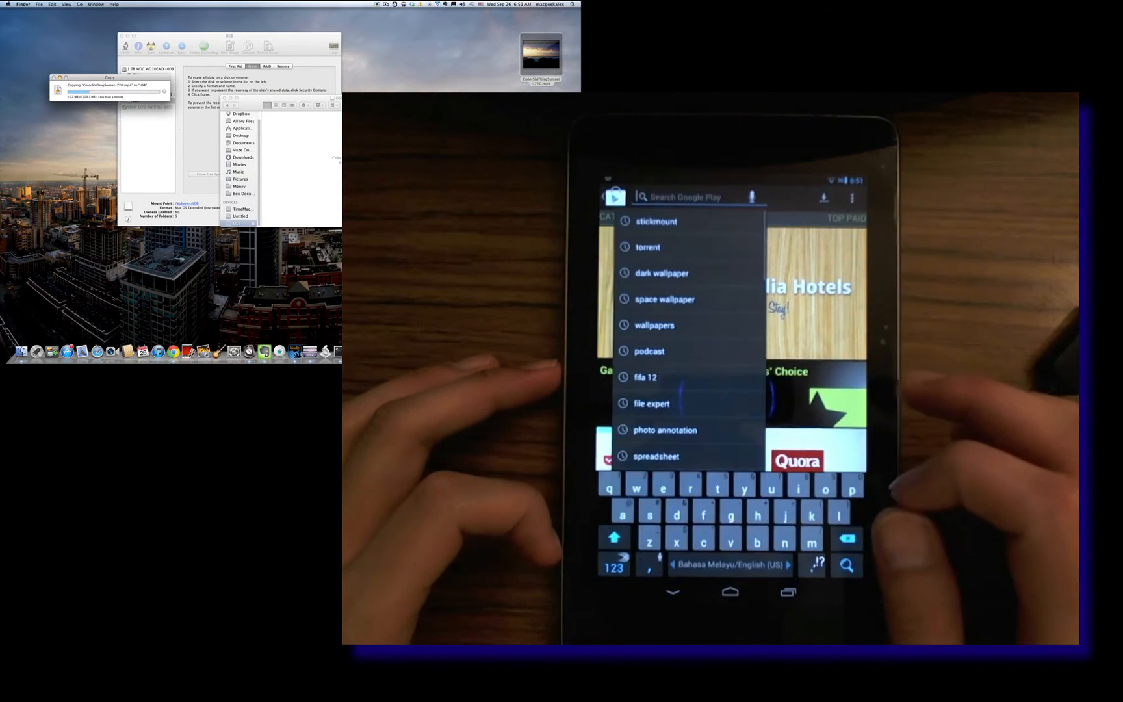
Step: Search Google Play for 'para' and install Paragon NTFS & HFS+, accepting its permissions
{"action": "type", "text": "para"}
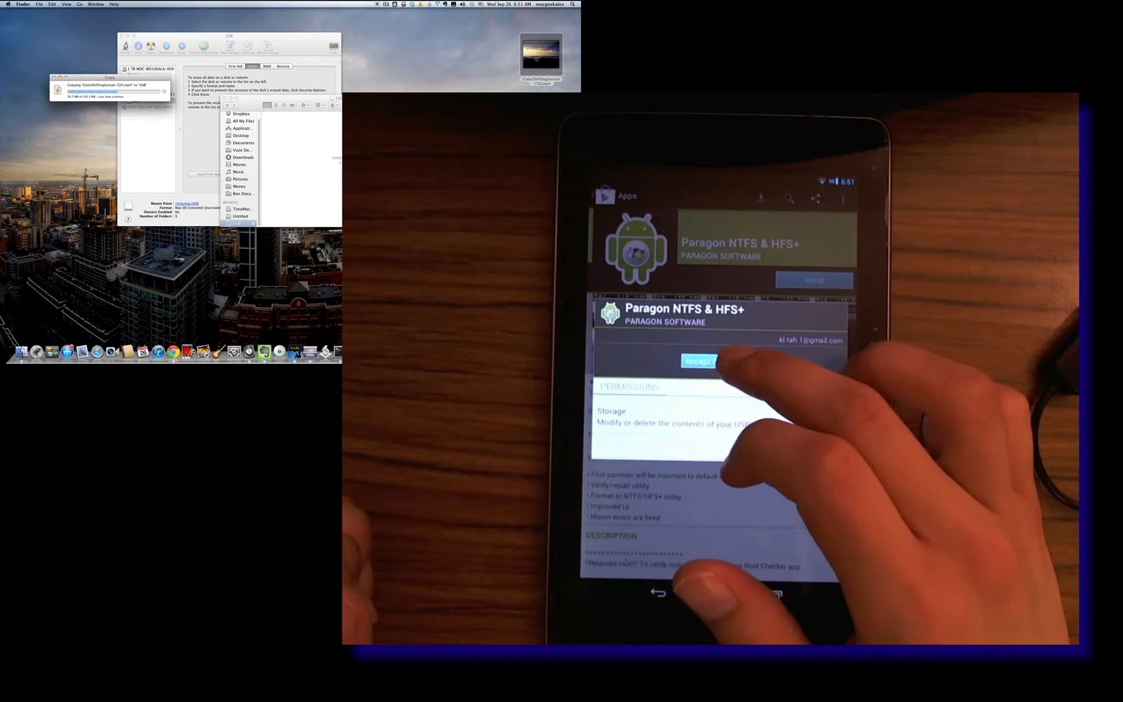
{"action": "left_click", "coordinate": [698, 361]}
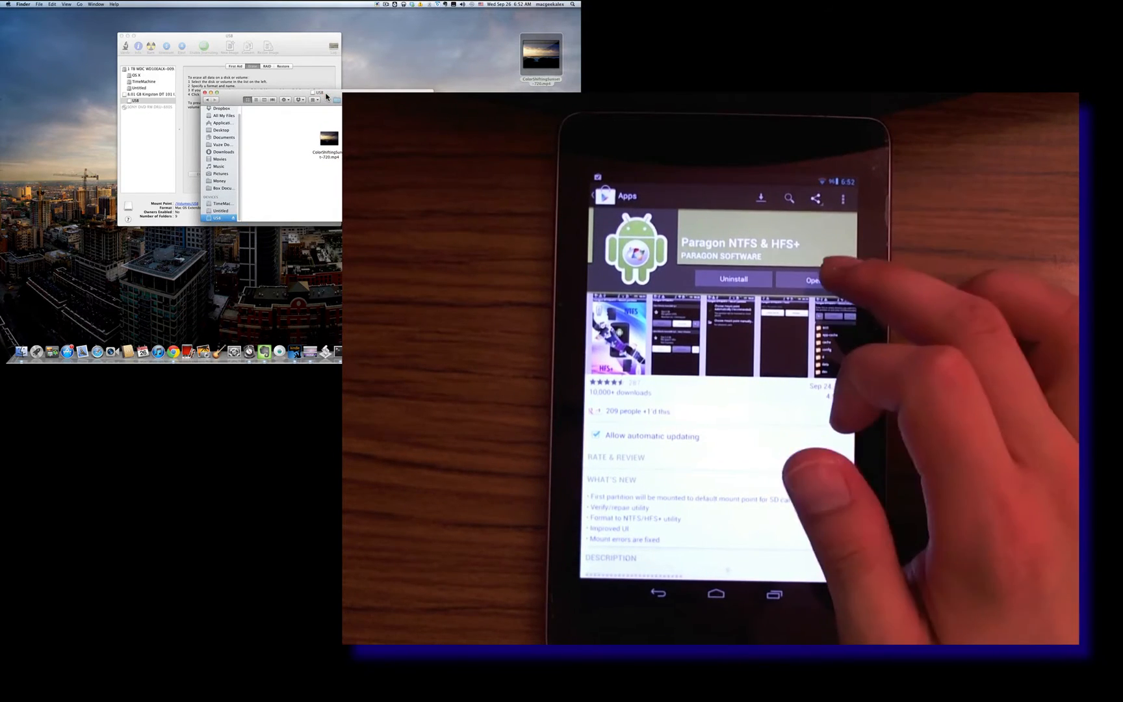
Step: Open the installed Paragon NTFS & HFS+ app and allow its superuser request
{"action": "left_click", "coordinate": [816, 279]}
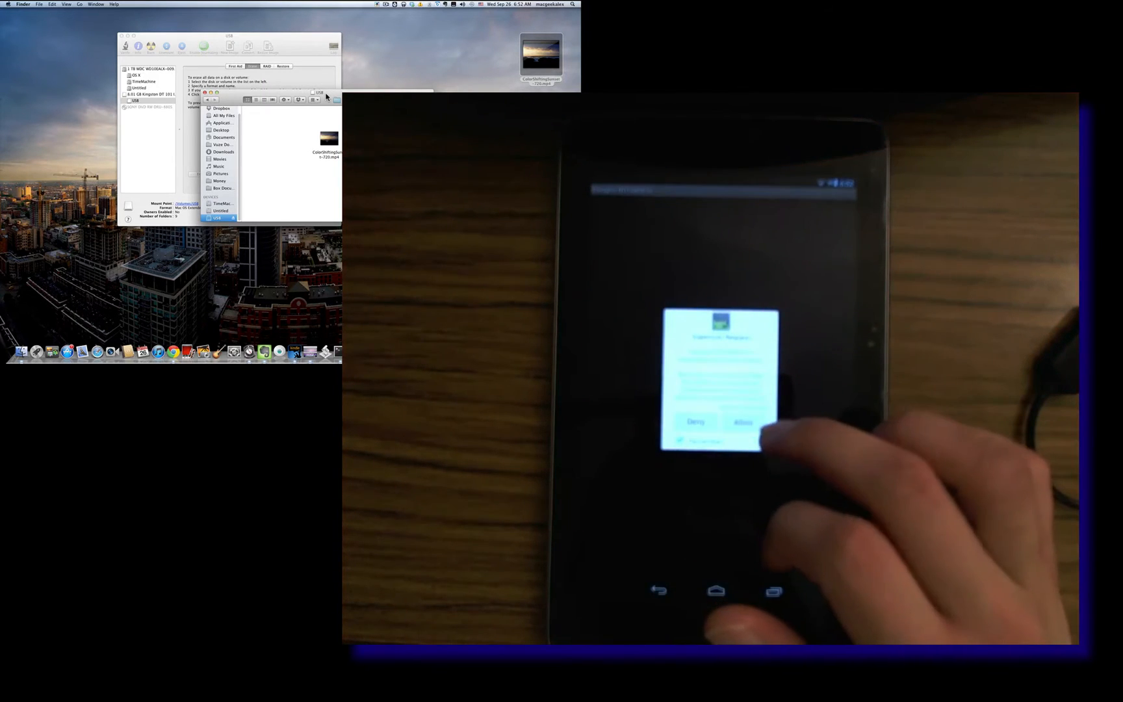
{"action": "left_click", "coordinate": [743, 422]}
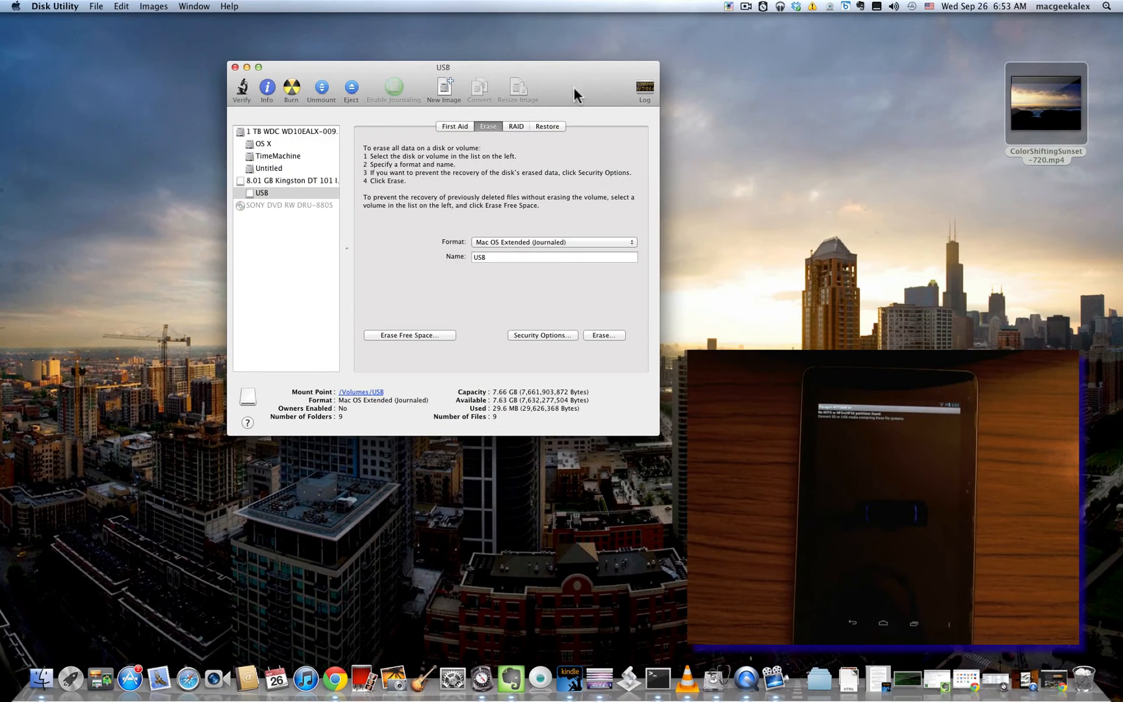
Step: Eject the USB volume from its context menu in the sidebar
{"action": "right_click", "coordinate": [262, 192]}
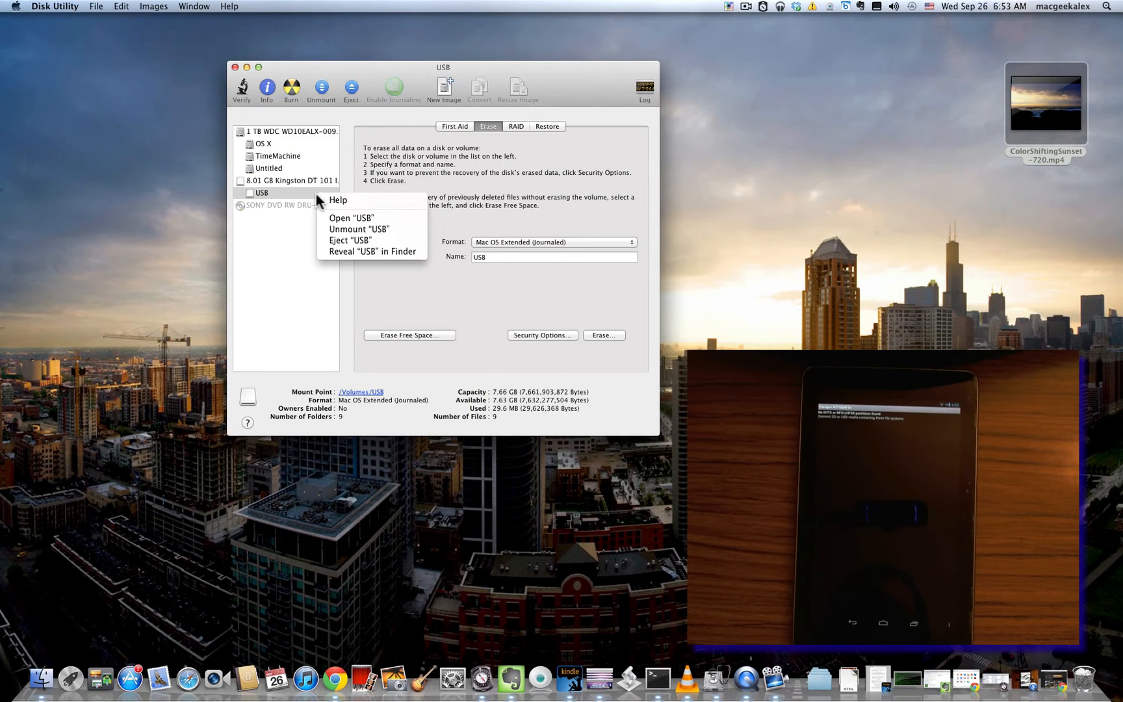
{"action": "left_click", "coordinate": [358, 229]}
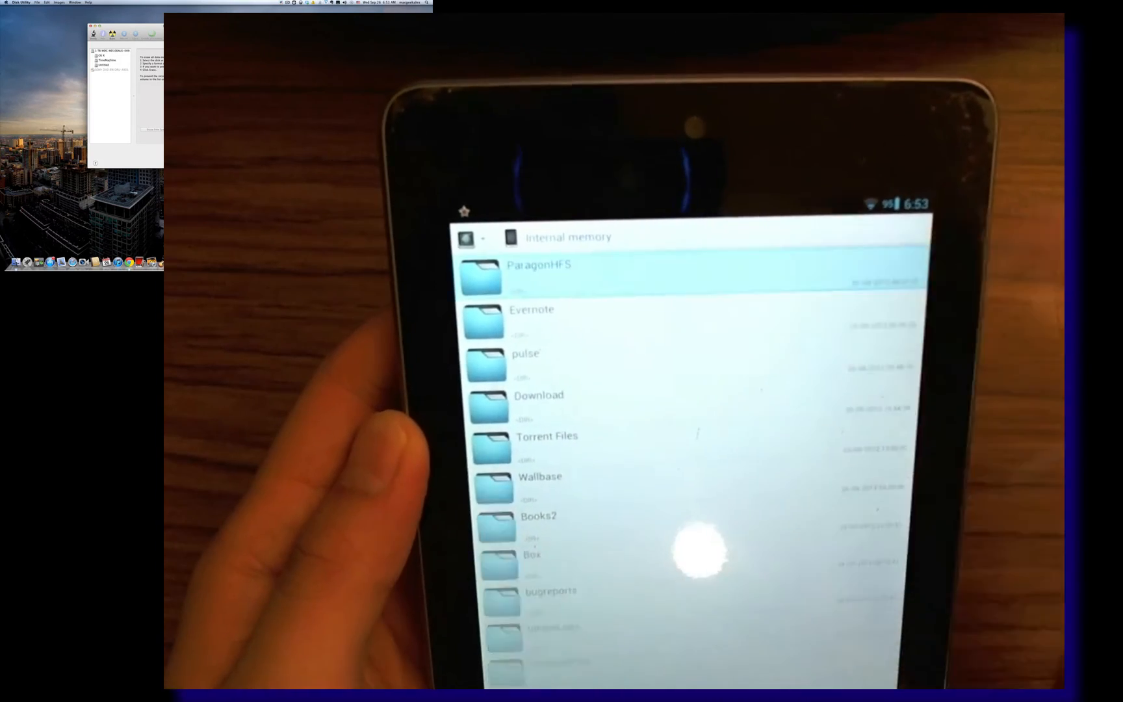
Step: Open the ParagonHFS folder and tap ColorShiftingSunset-720.mp4 to bring up the player chooser
{"action": "left_click", "coordinate": [538, 278]}
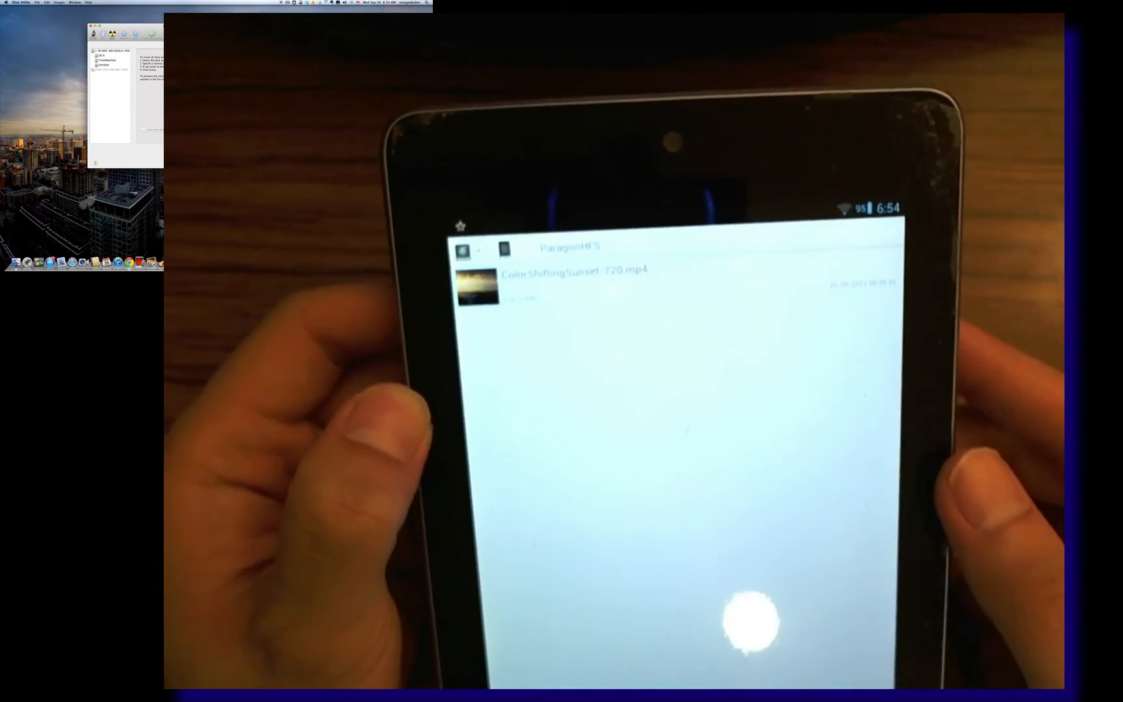
{"action": "left_click", "coordinate": [573, 273]}
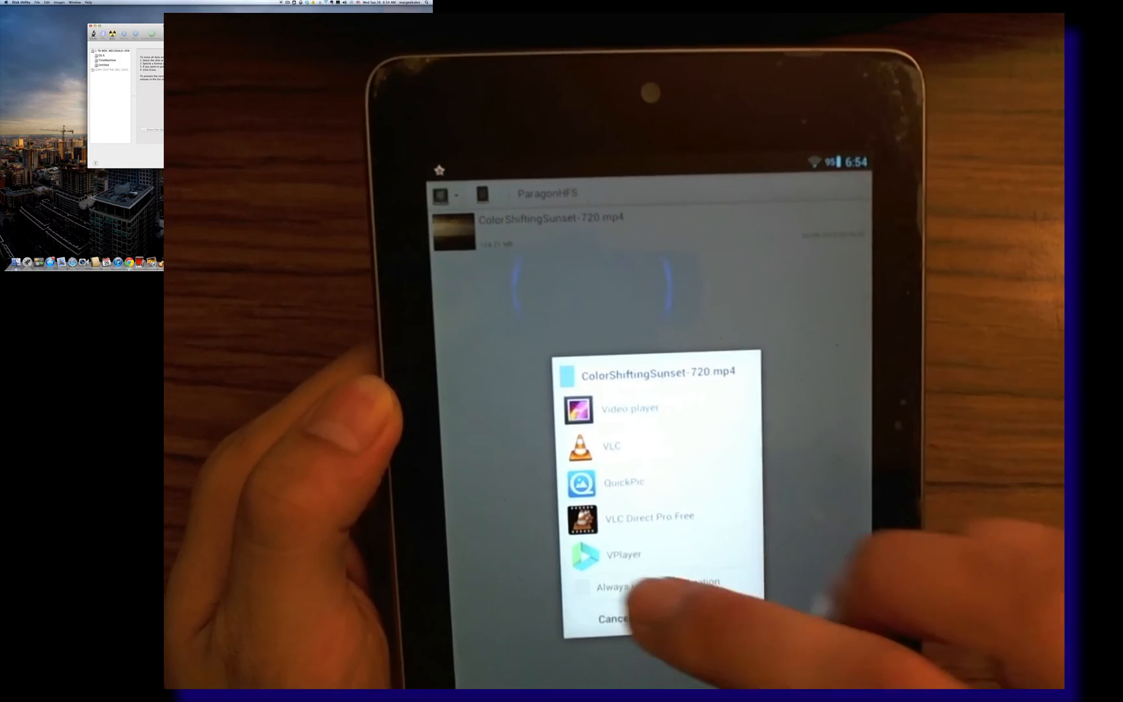